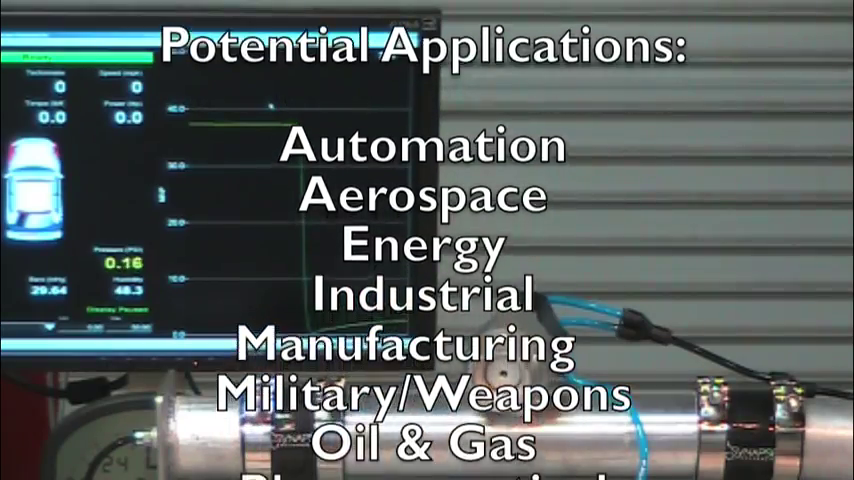
{"action": "scroll", "scroll_direction": "up", "scroll_amount": 3}
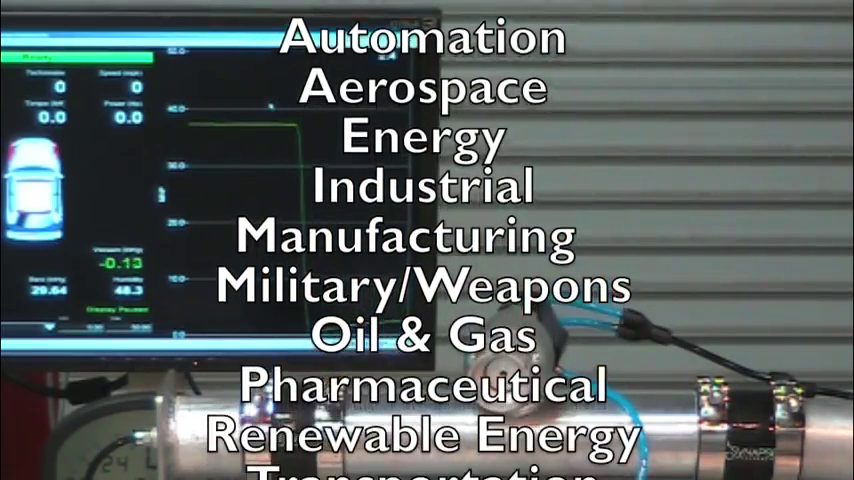